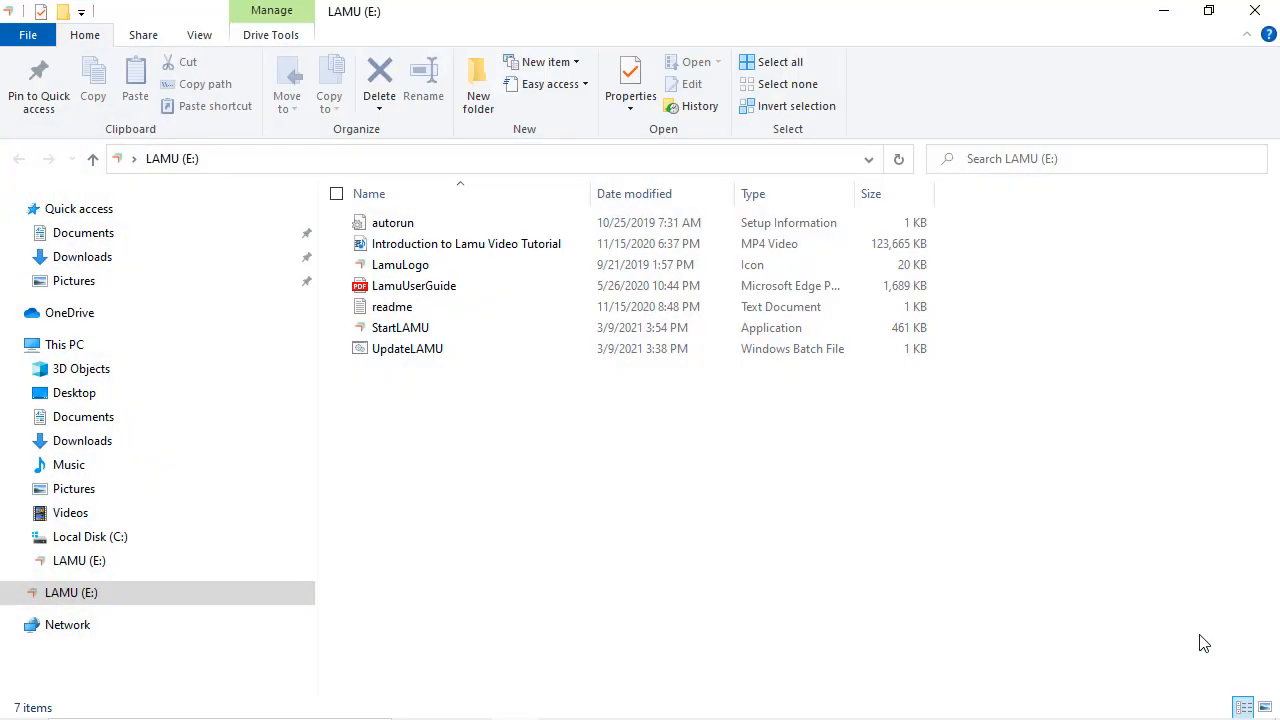
mouse_move(500, 352)
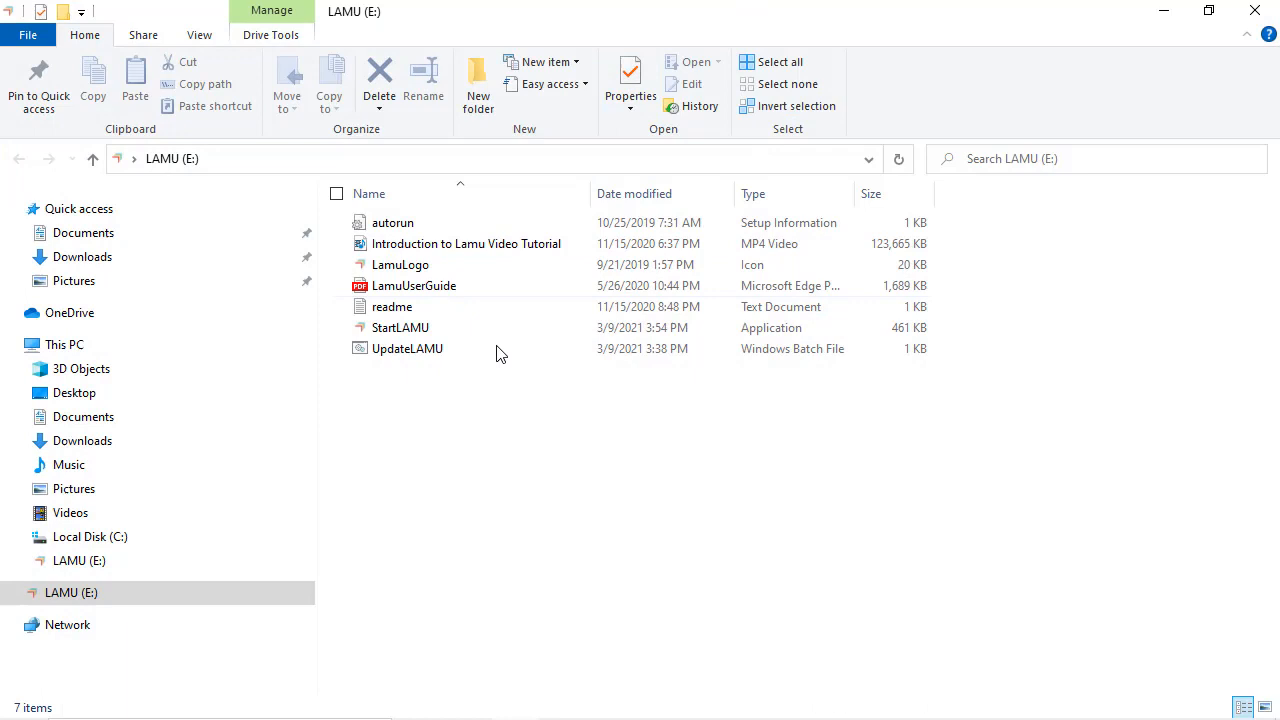
Select the StartLAMU application on the LAMU (E:) drive
left_click(400, 328)
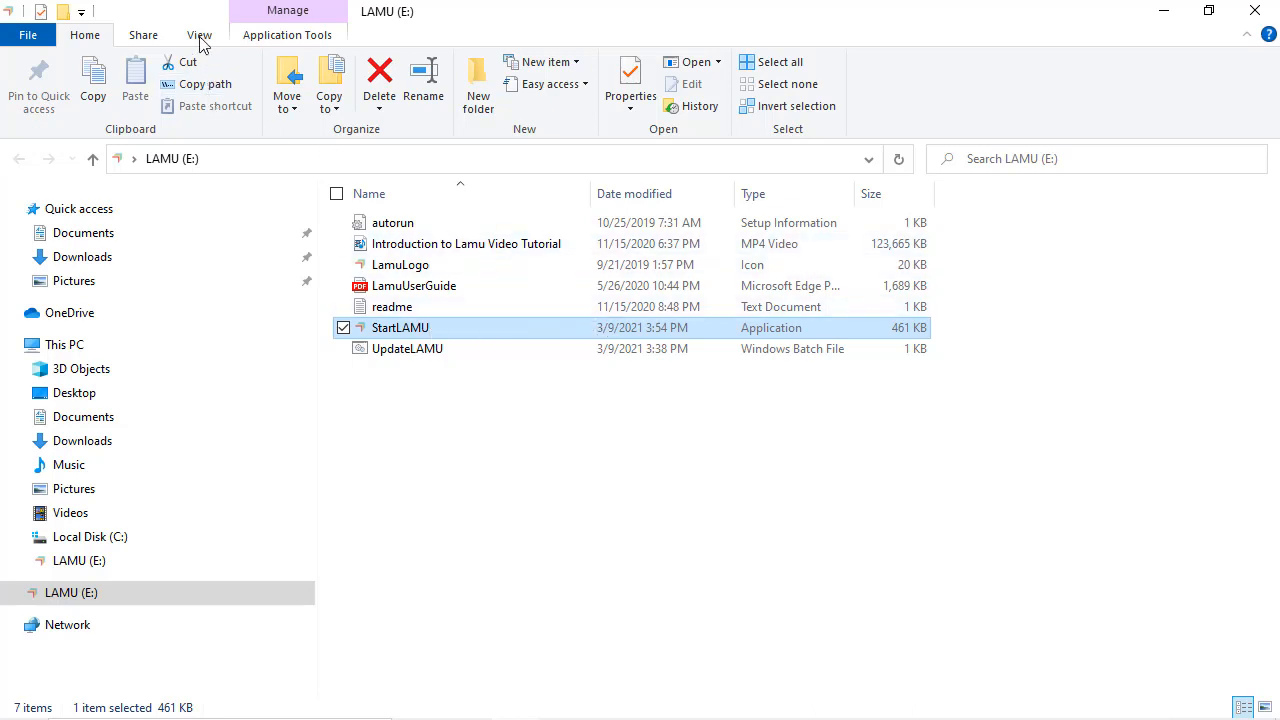
Show file name extensions and hidden items, revealing the hidden LAMU folder
left_click(200, 36)
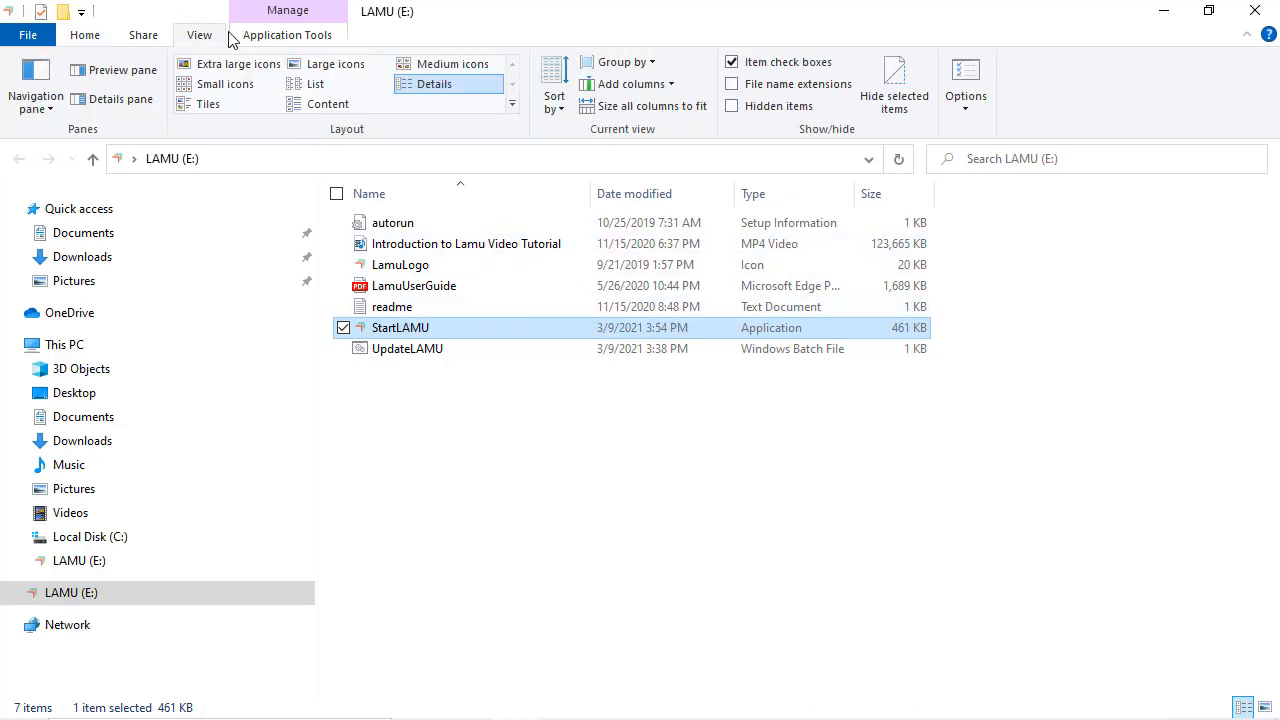
left_click(732, 84)
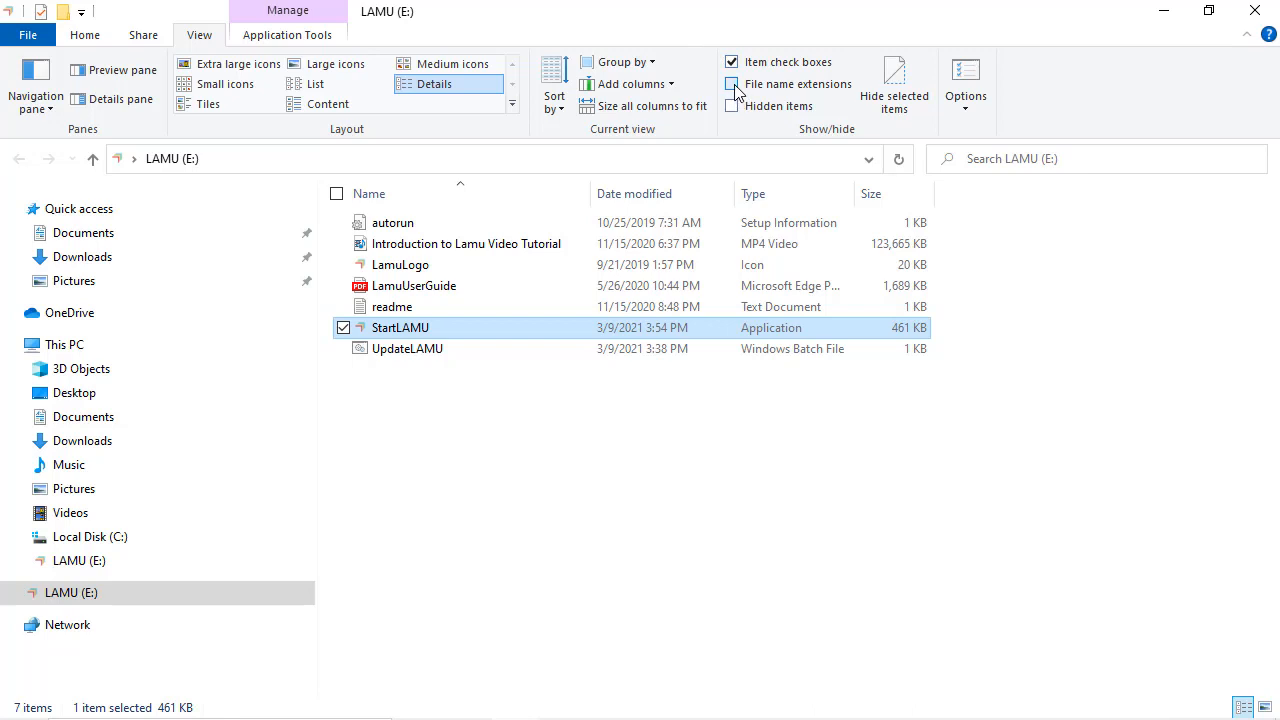
left_click(732, 84)
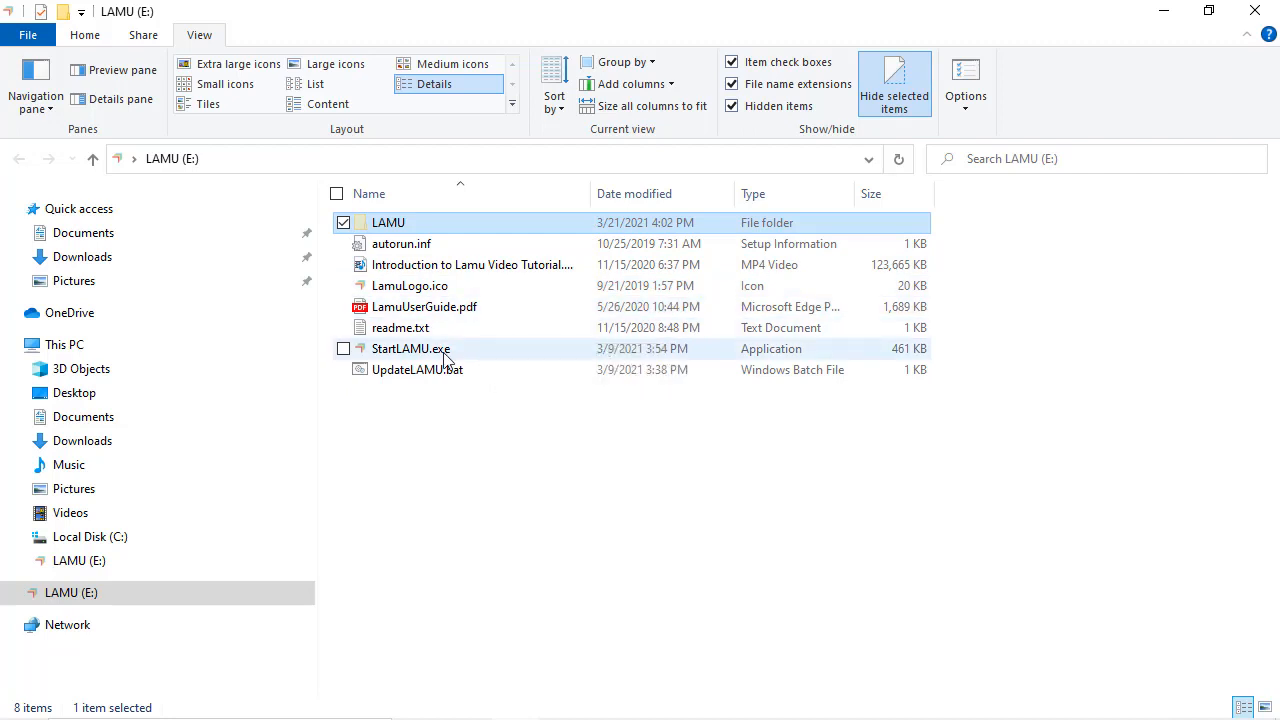
Launch StartLAMU.exe and accept the End User License Agreement
left_click(410, 348)
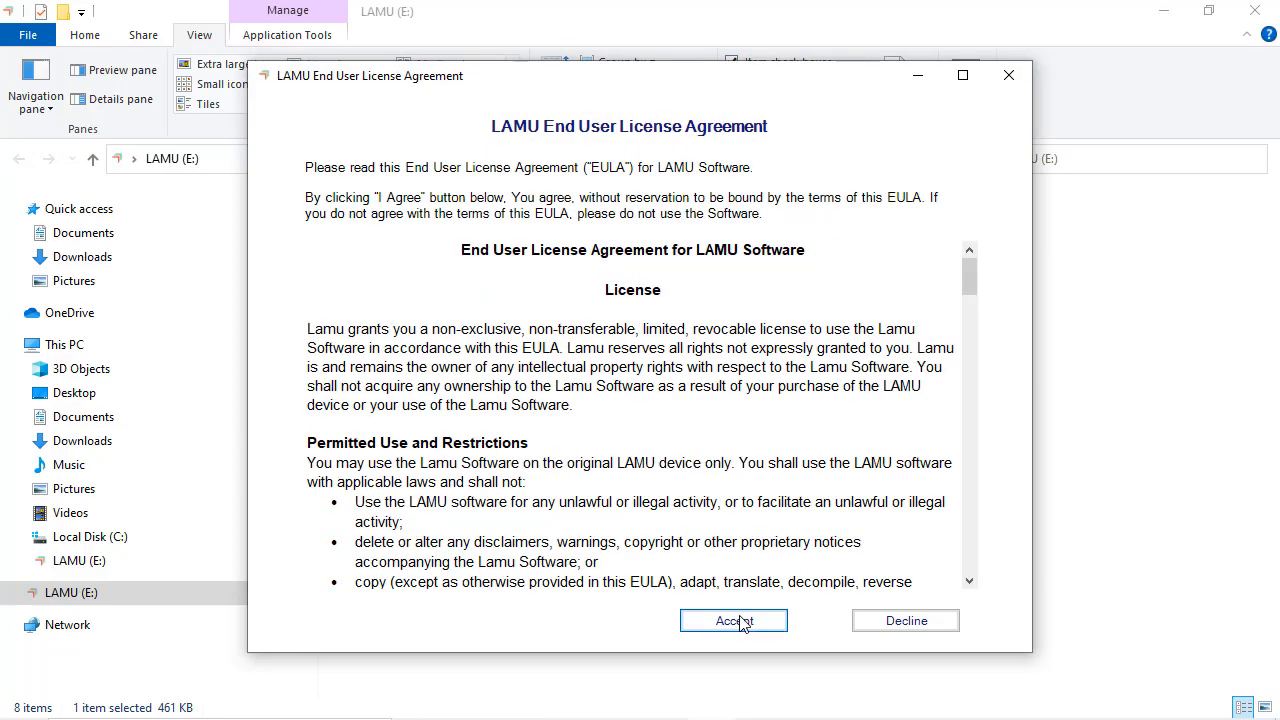
left_click(732, 620)
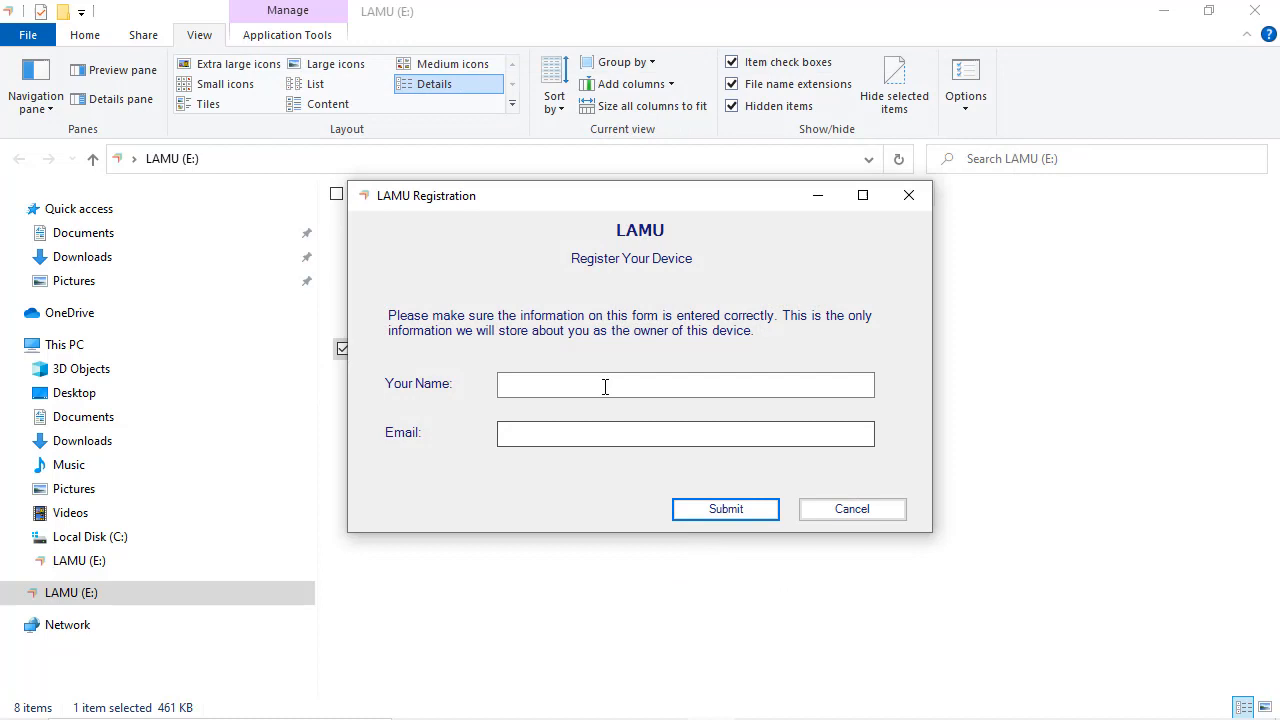
Register the device as Lamu Demo with the owner email and confirm the saved message
type("Lamu Demo")
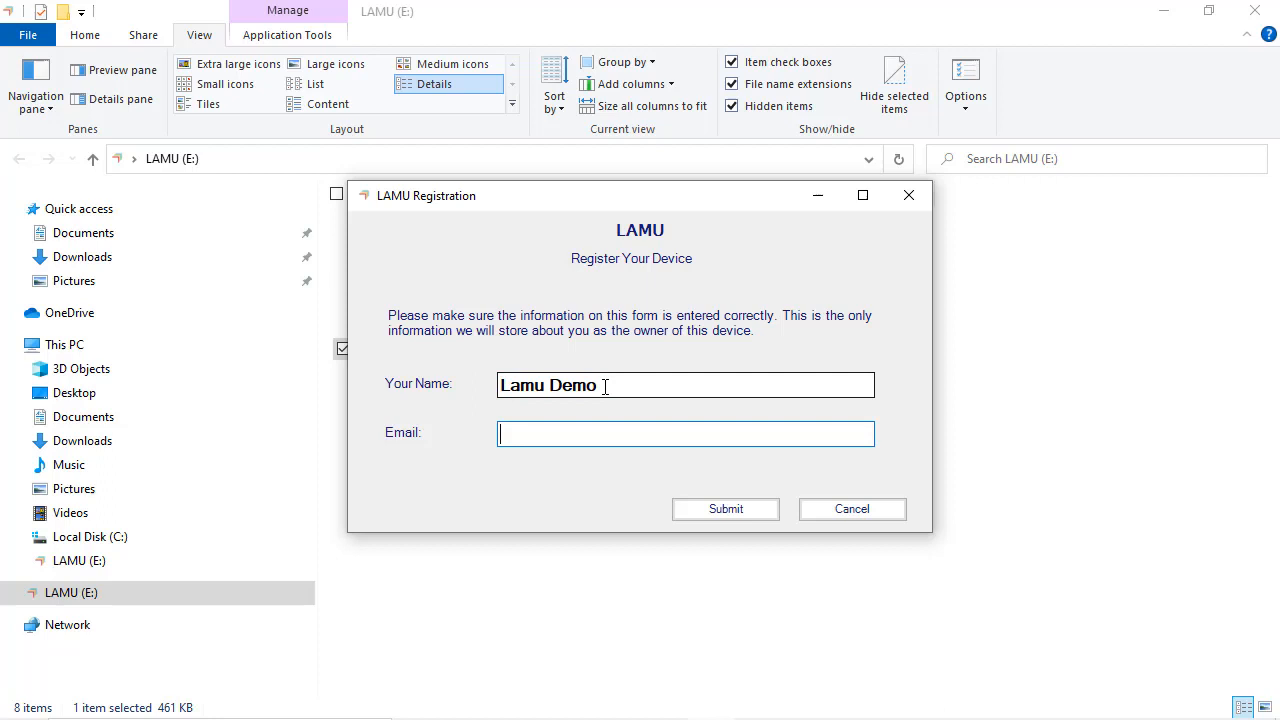
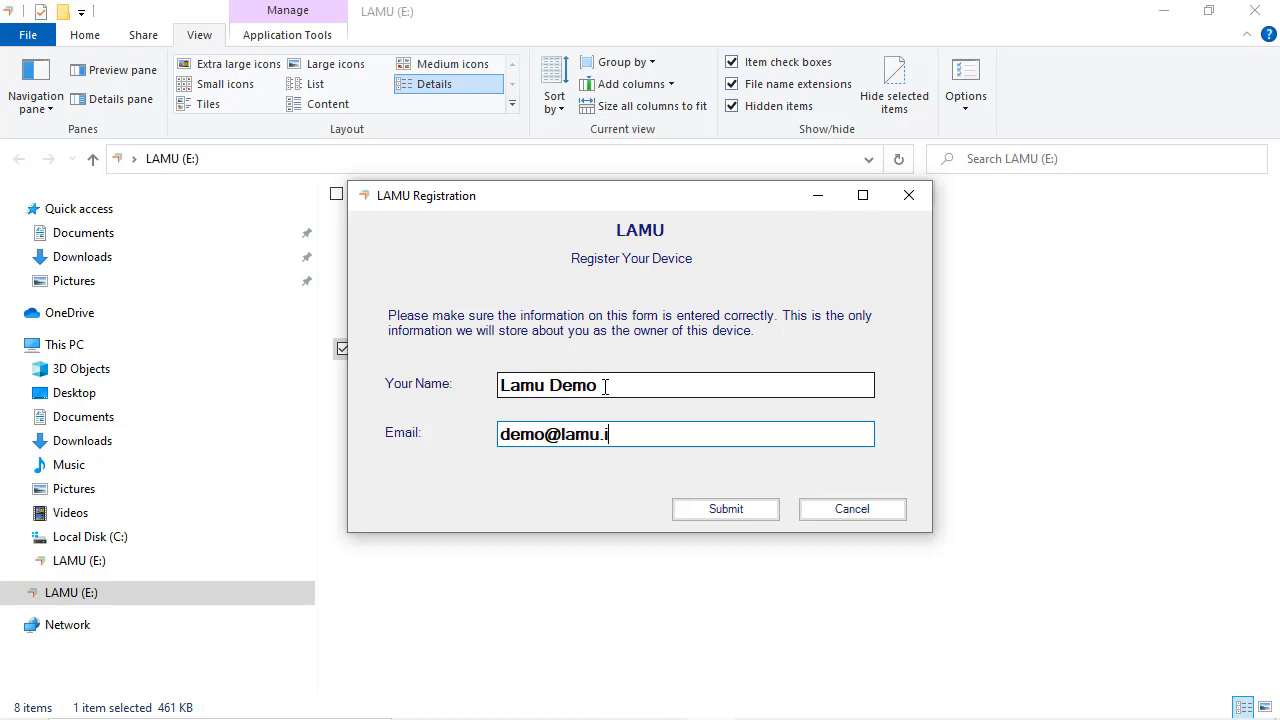
left_click(724, 510)
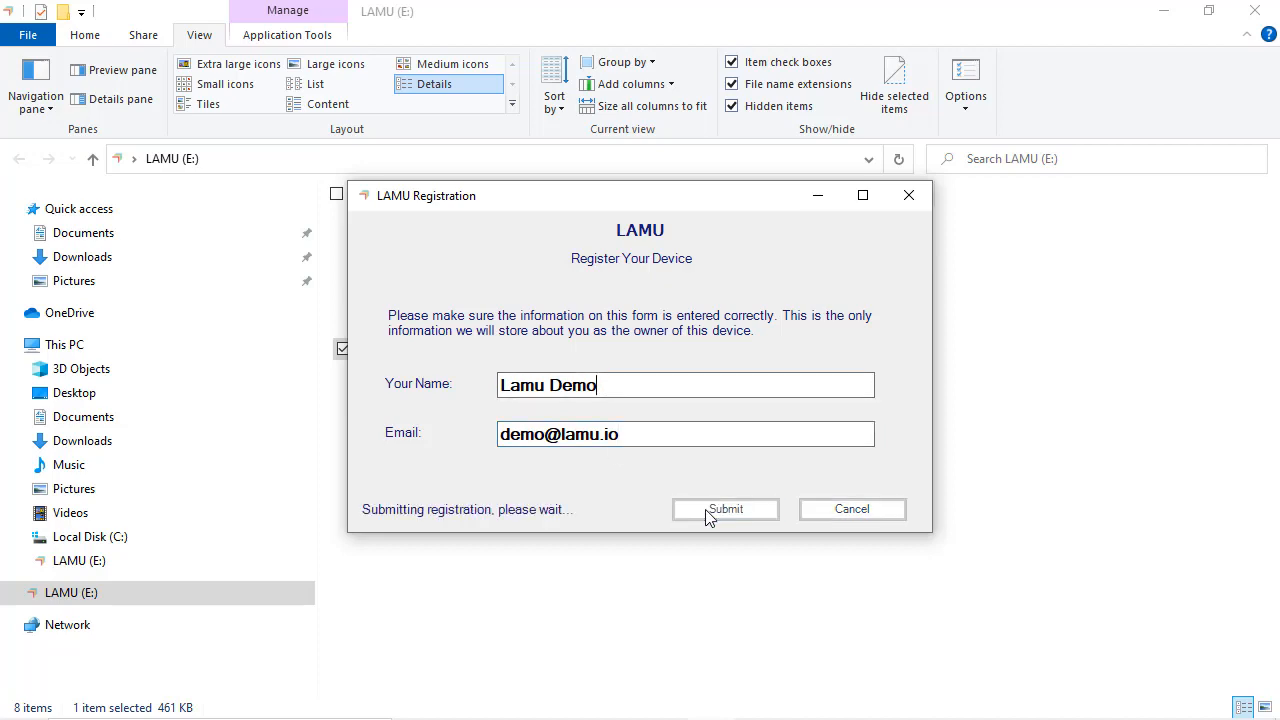
left_click(724, 510)
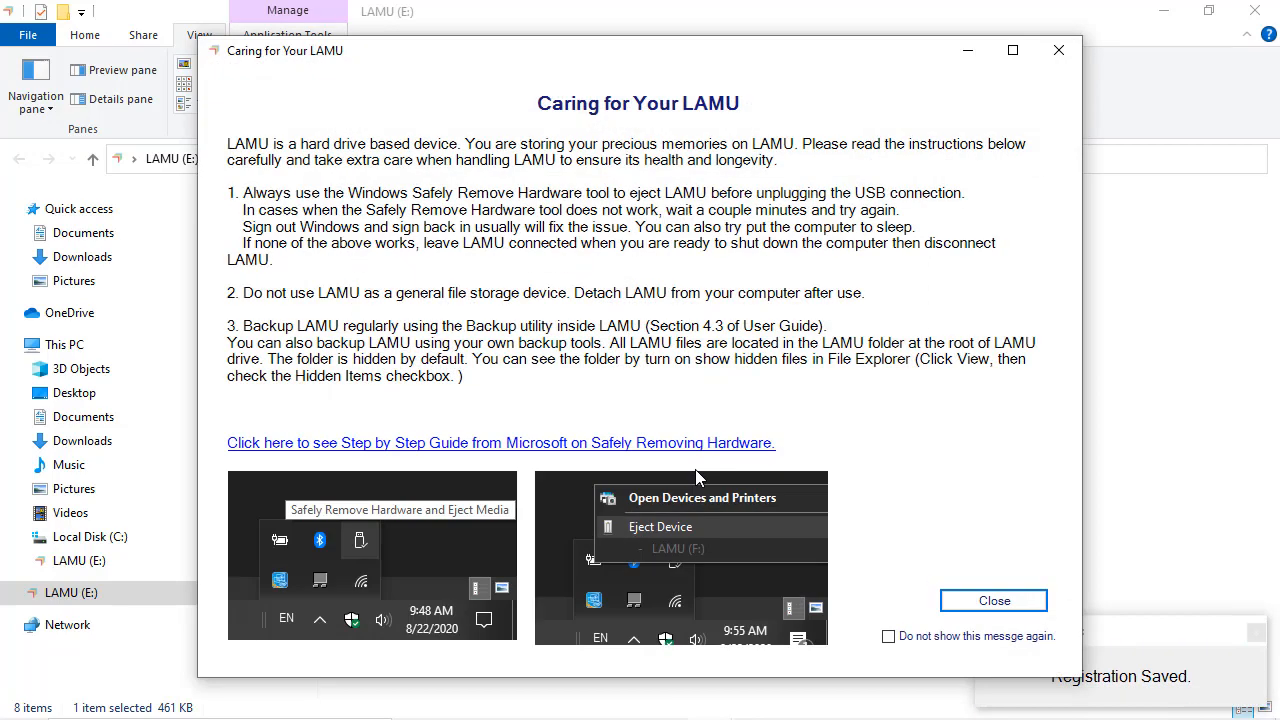
mouse_move(716, 164)
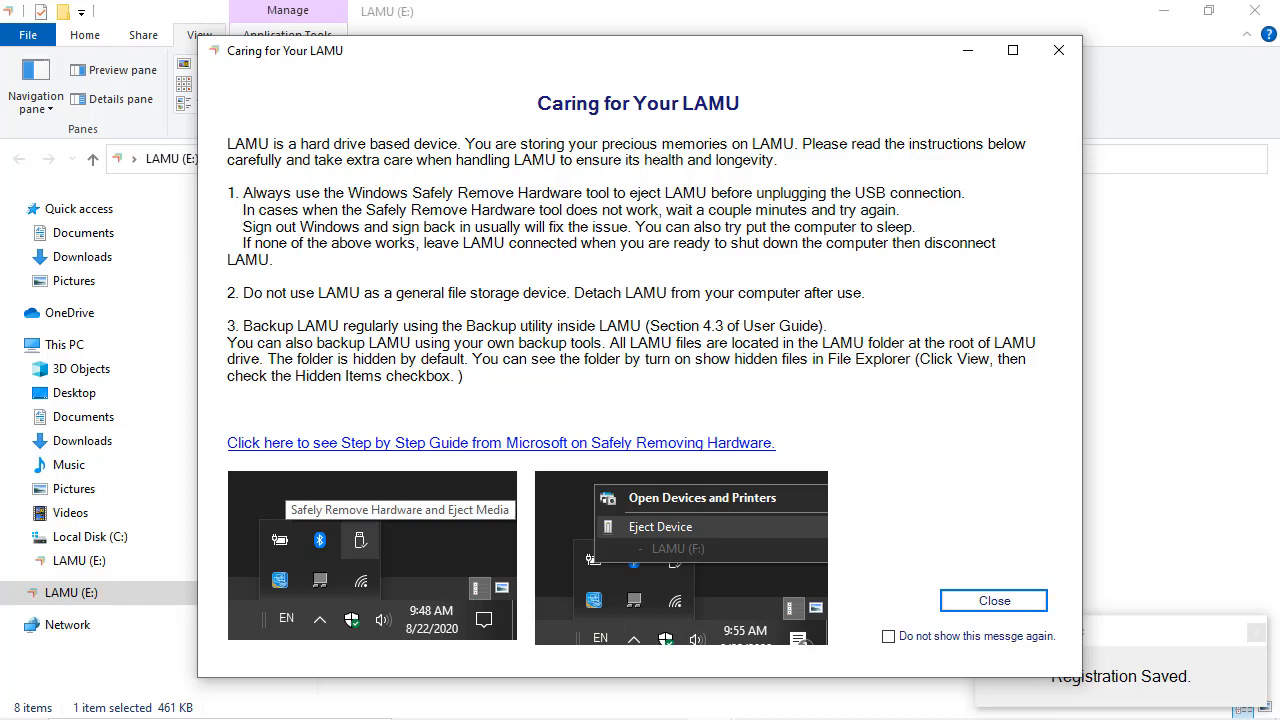
mouse_move(810, 254)
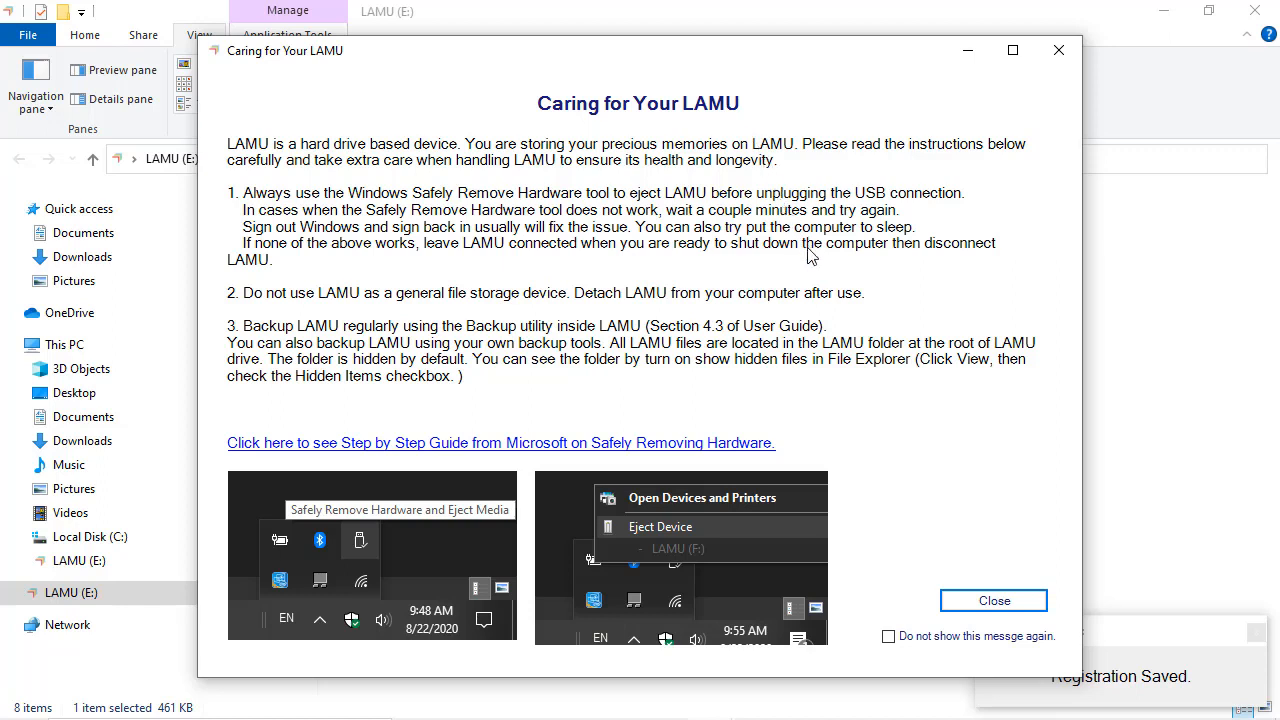
Tick 'Do not show this message again' in the Caring for Your LAMU window
left_click(888, 636)
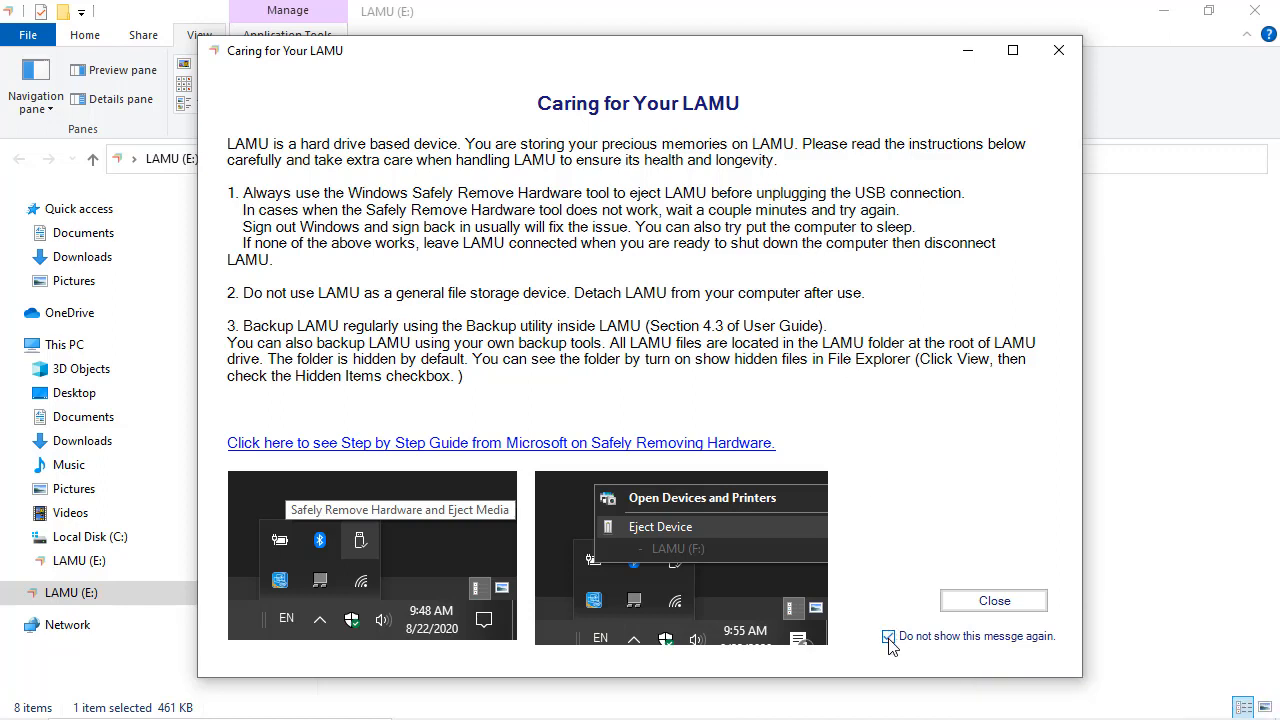
left_click(888, 636)
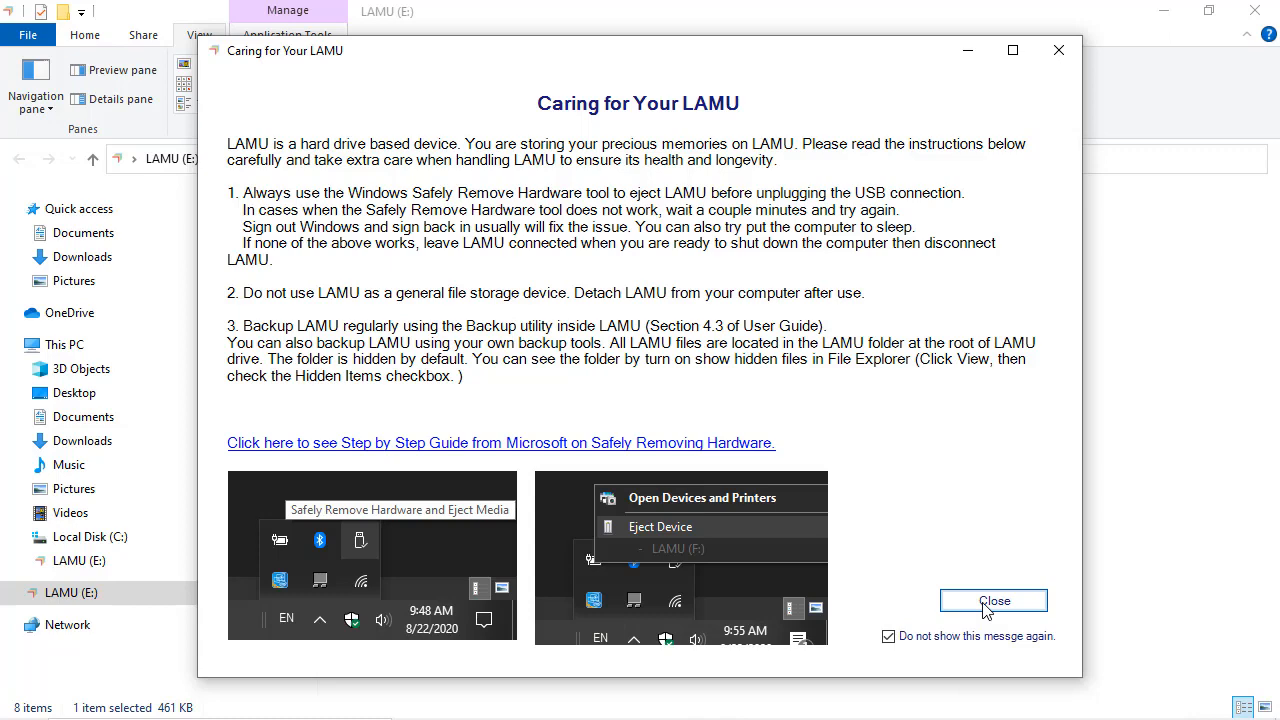
Close the care guide and answer No to Import Media Now, reaching the empty Timeline
left_click(994, 600)
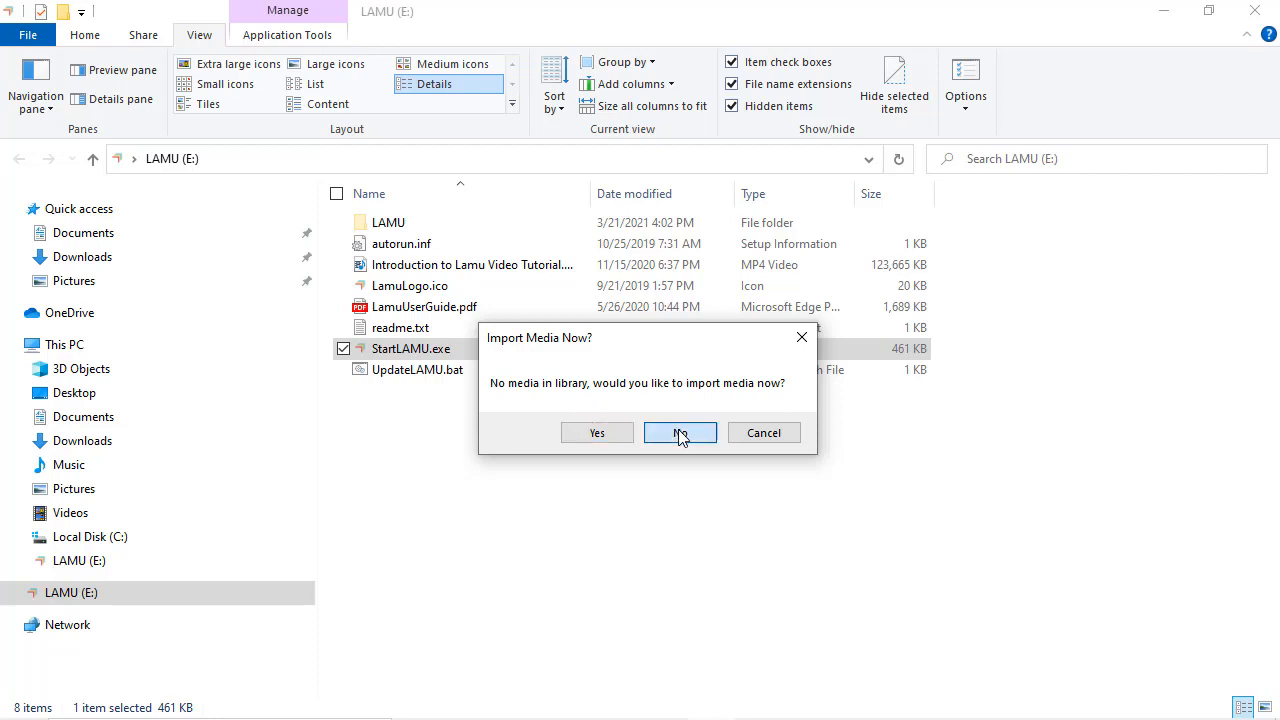
left_click(680, 432)
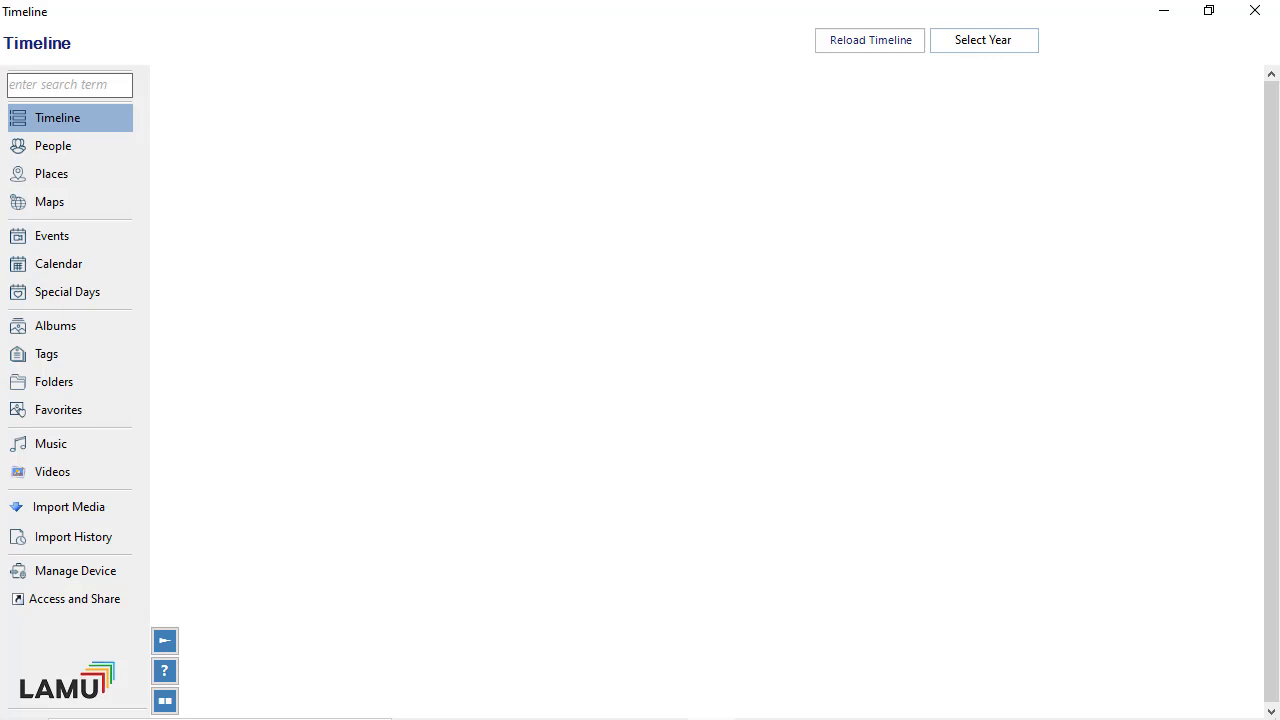
mouse_move(96, 144)
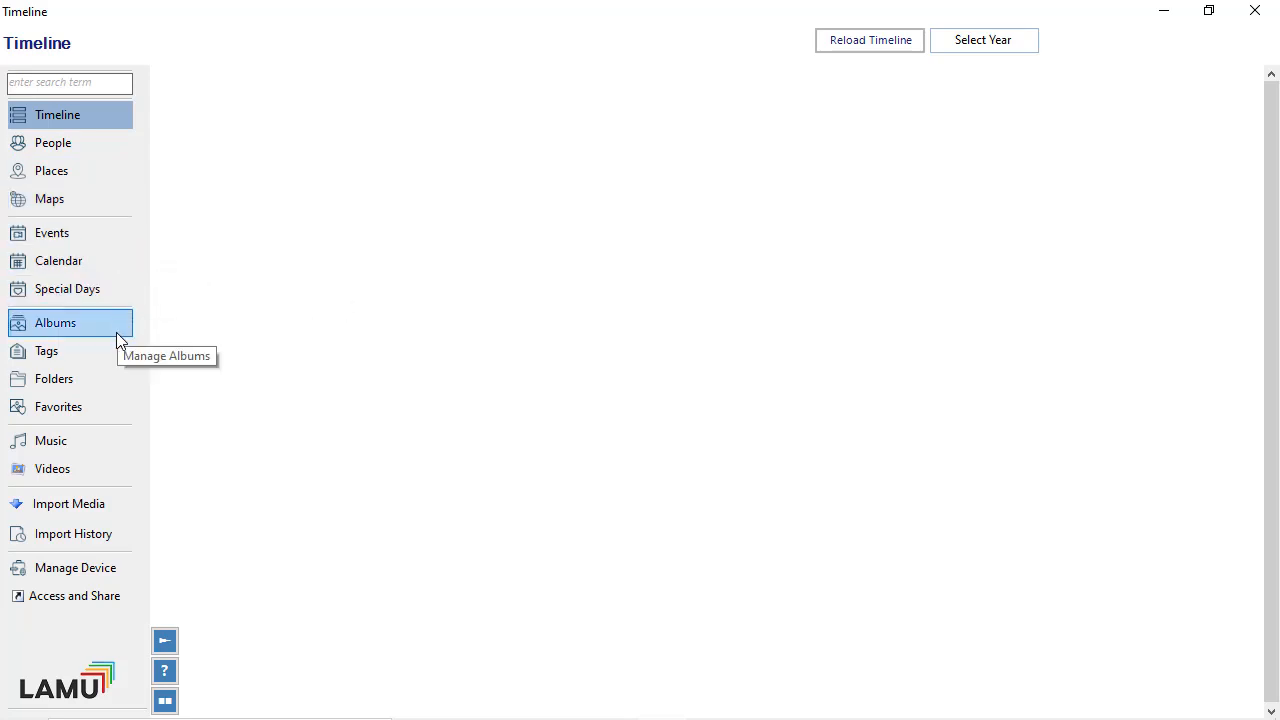
mouse_move(114, 416)
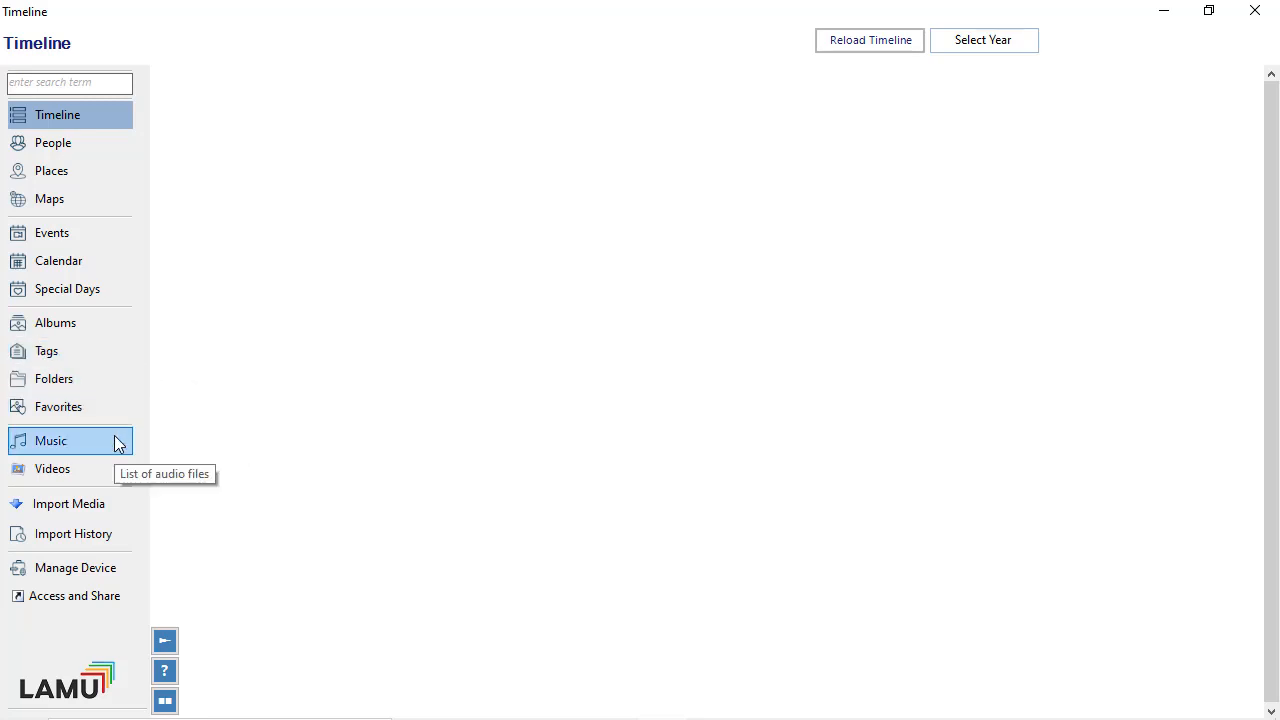
mouse_move(52, 468)
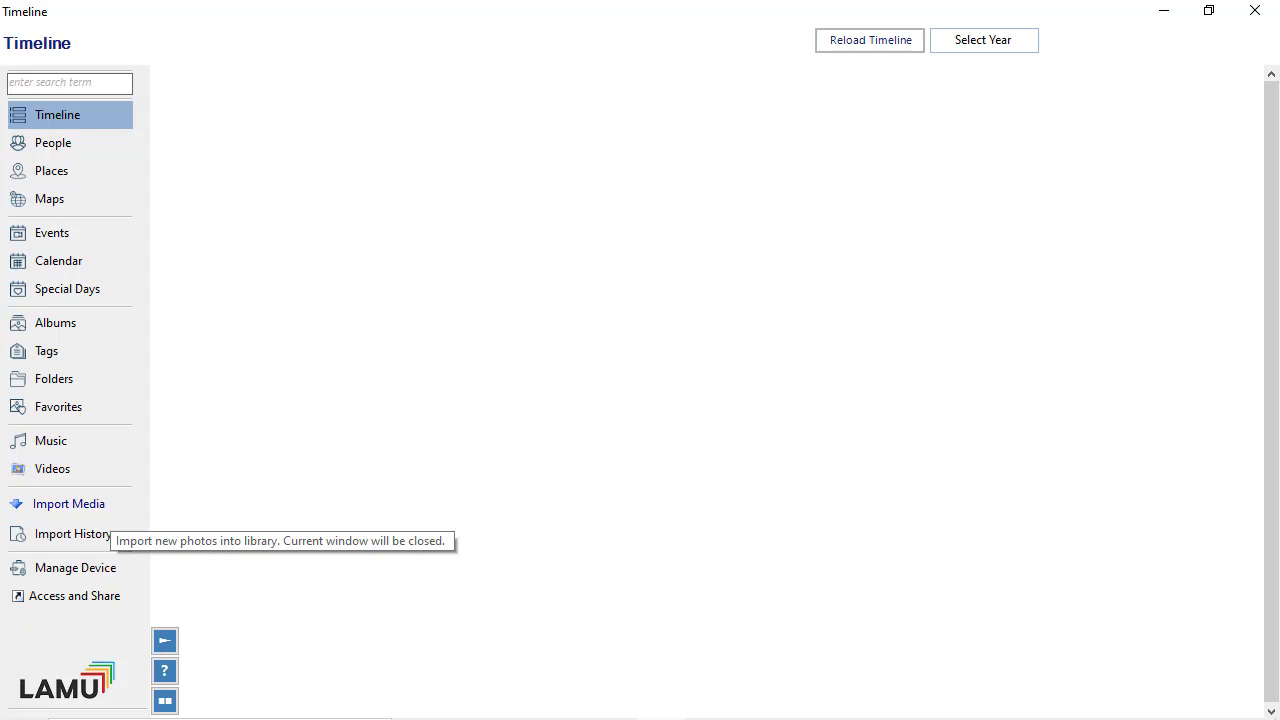
mouse_move(70, 532)
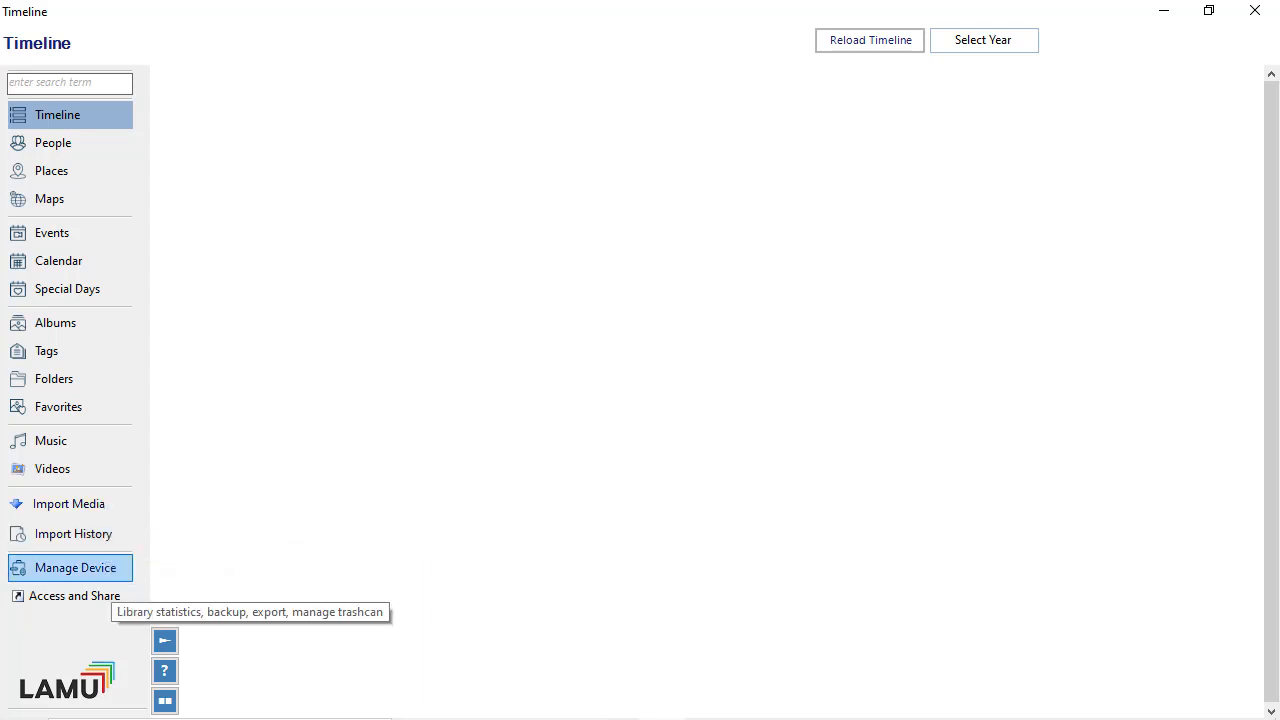
mouse_move(70, 596)
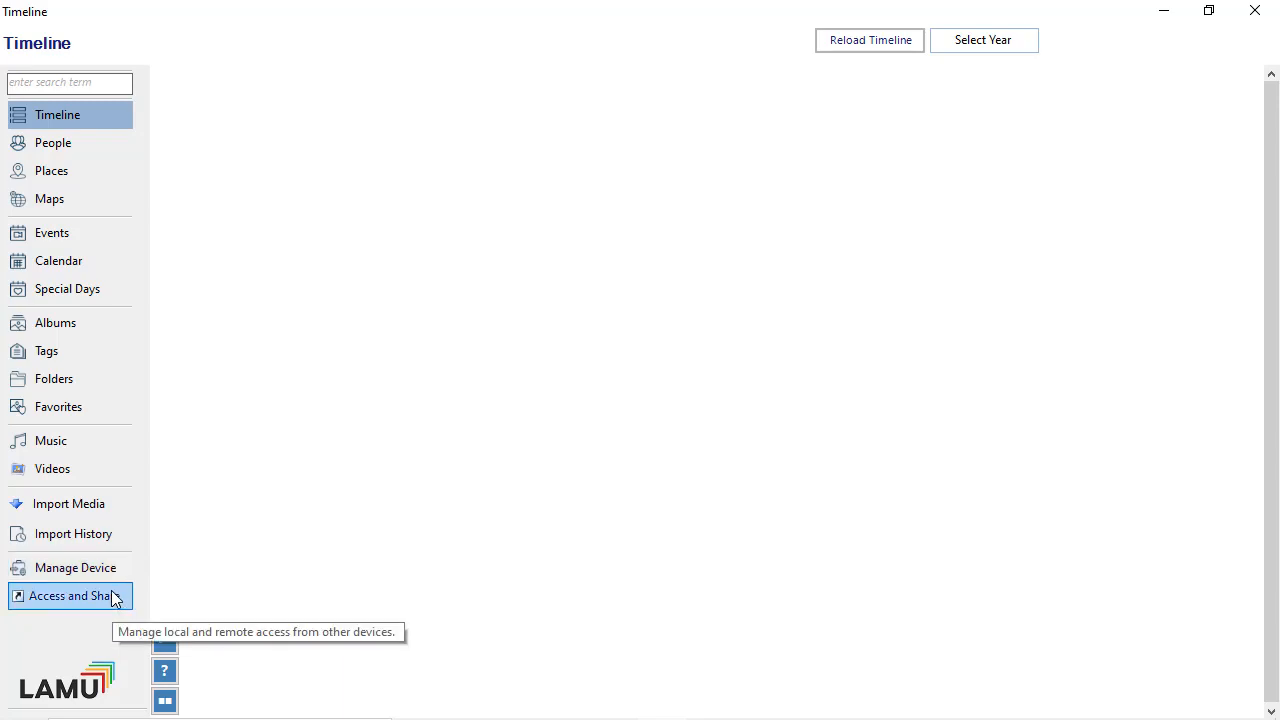
mouse_move(88, 680)
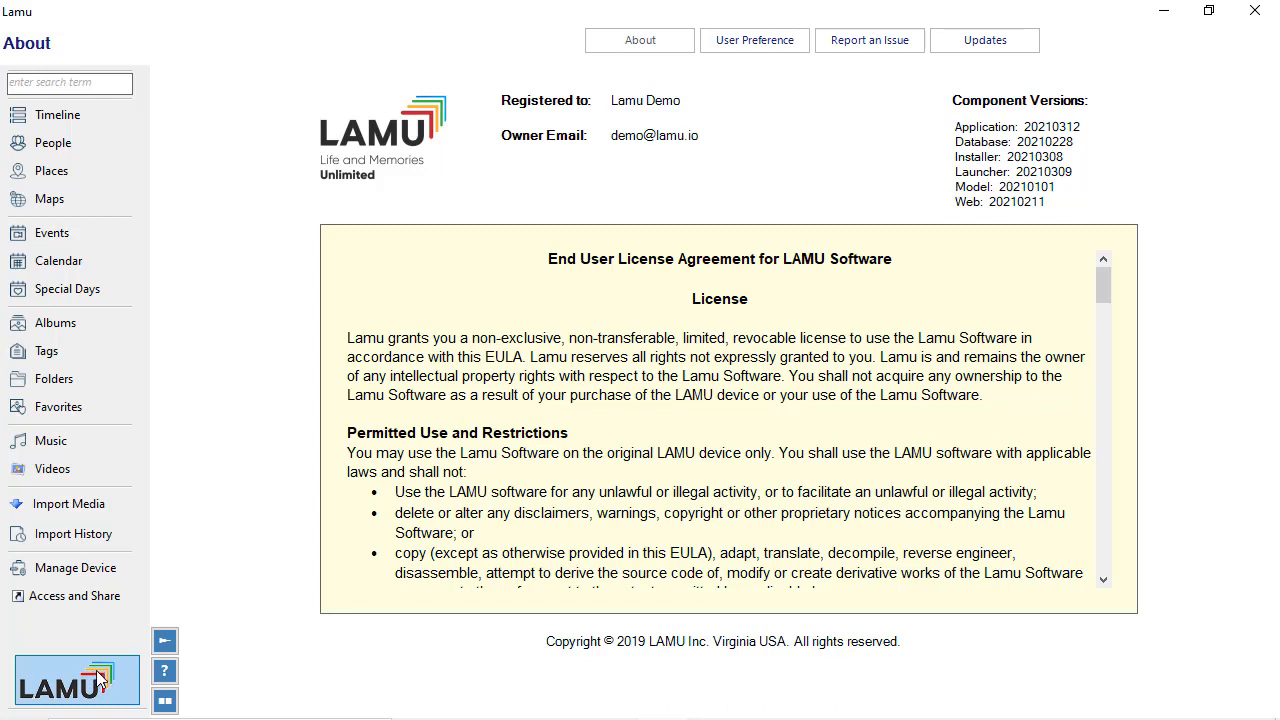
mouse_move(164, 640)
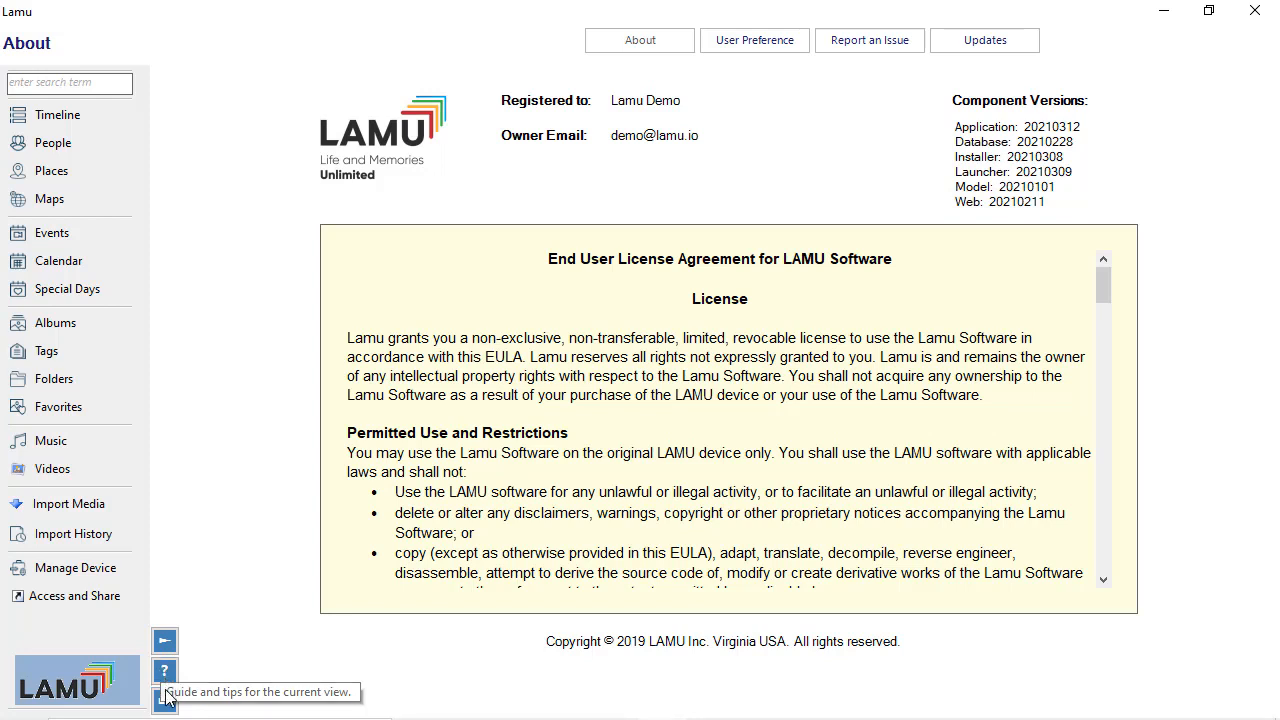
mouse_move(164, 700)
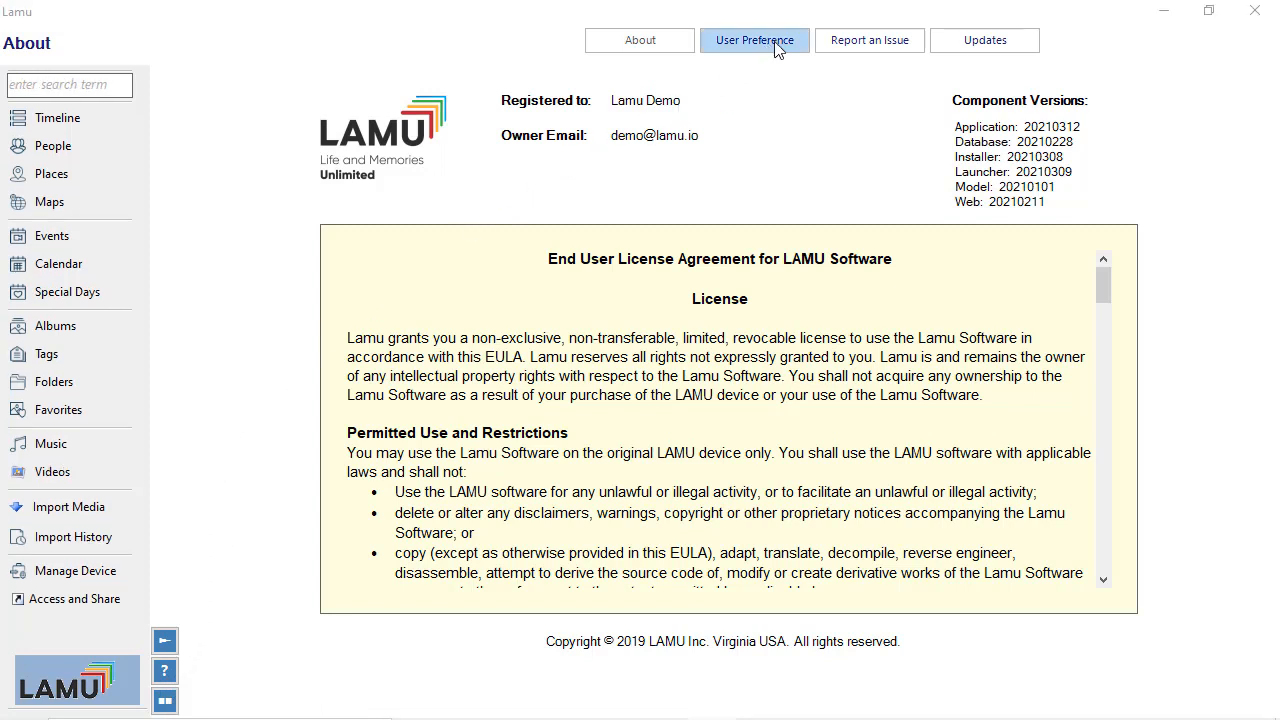
left_click(984, 40)
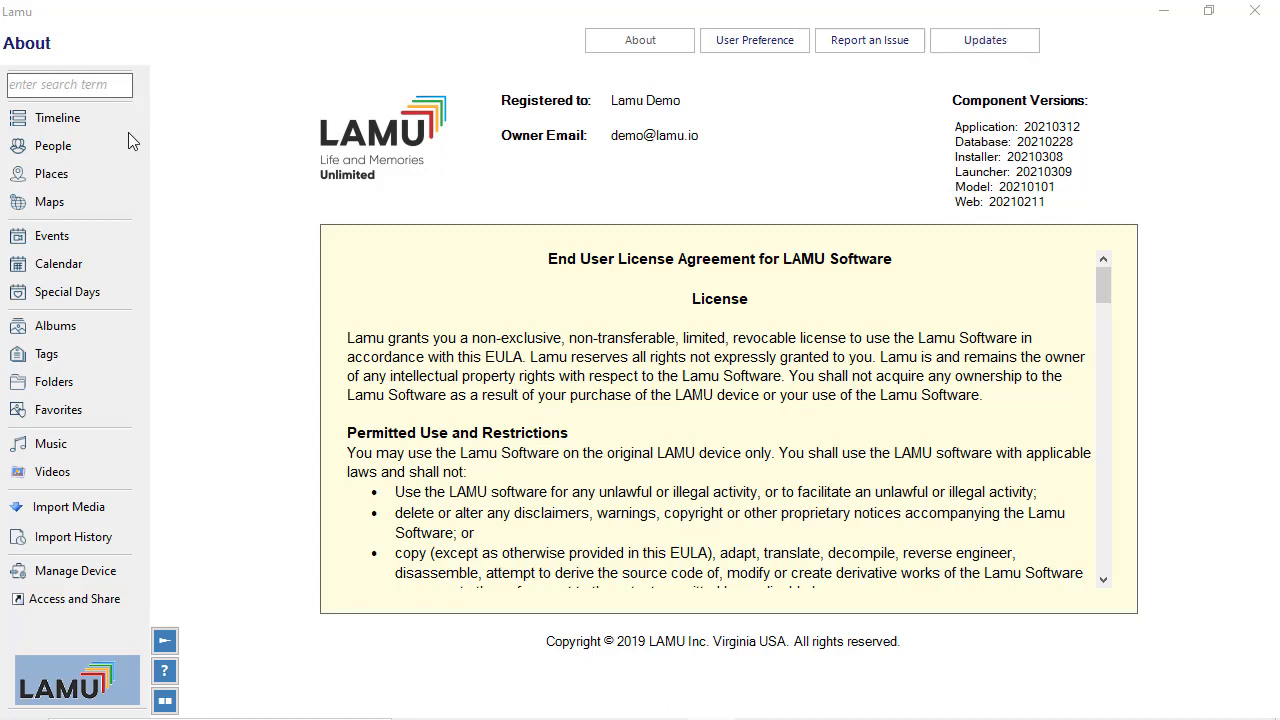
left_click(56, 116)
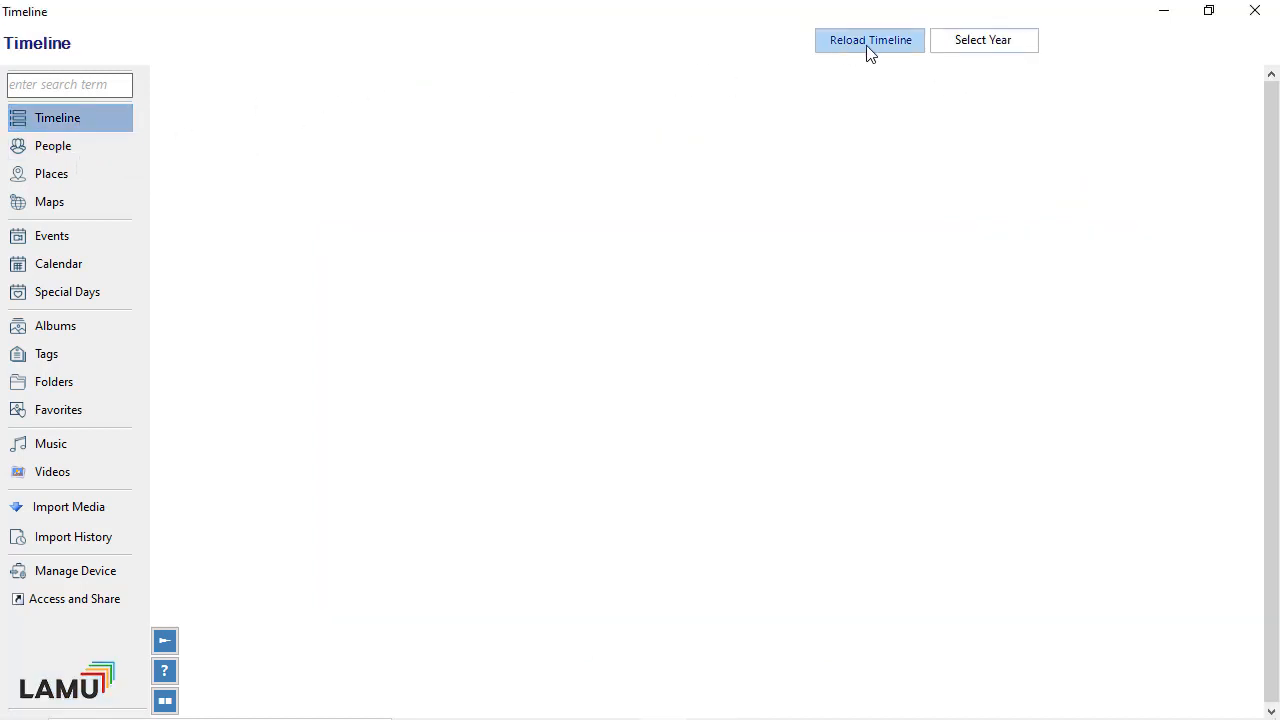